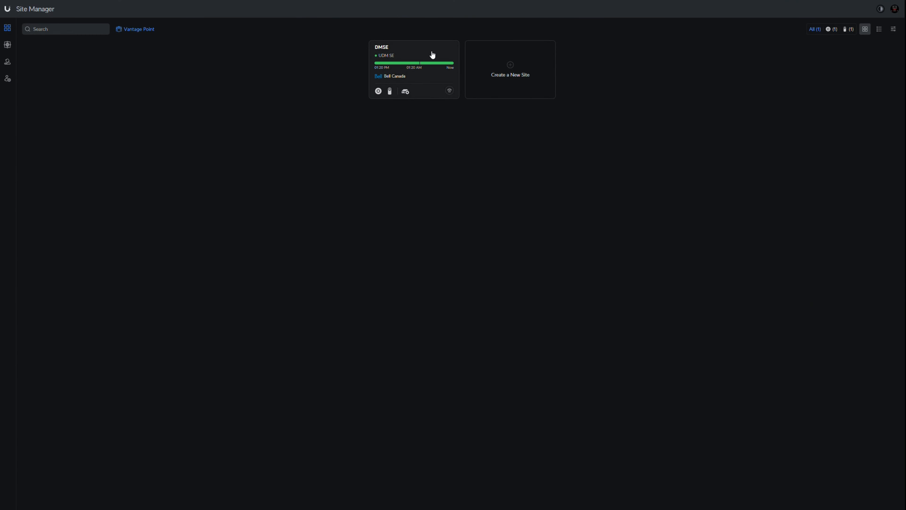
Step: Launch the DMSE site's Network dashboard from Site Manager
left_click(431, 54)
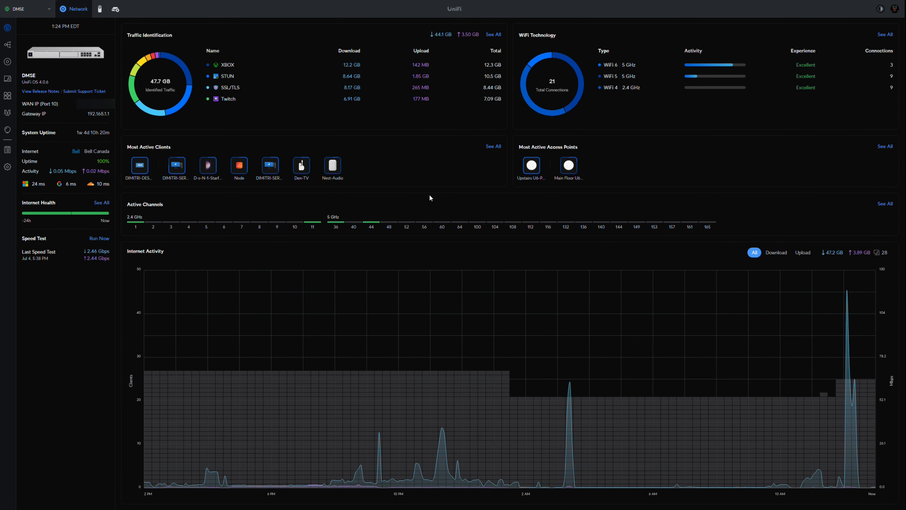
Step: Review the Topology map of the DMSE network, selecting devices in the tree
left_click(8, 44)
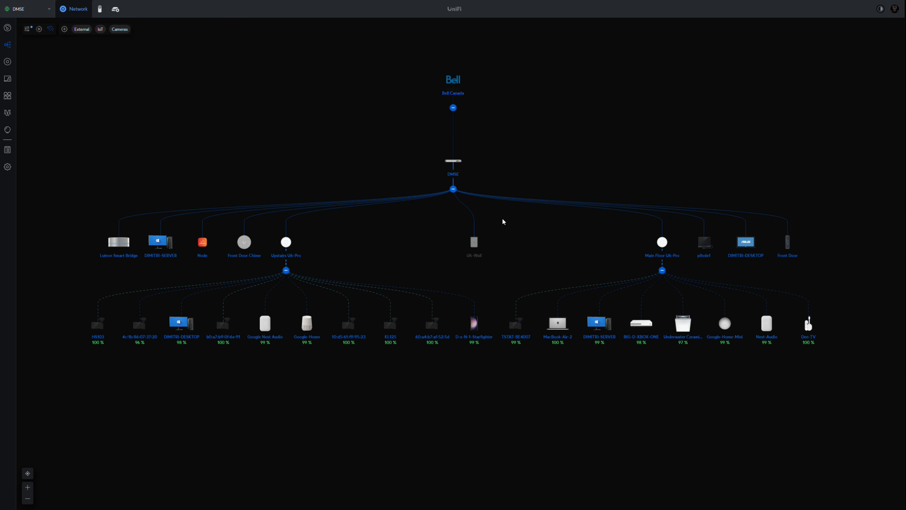
mouse_move(506, 226)
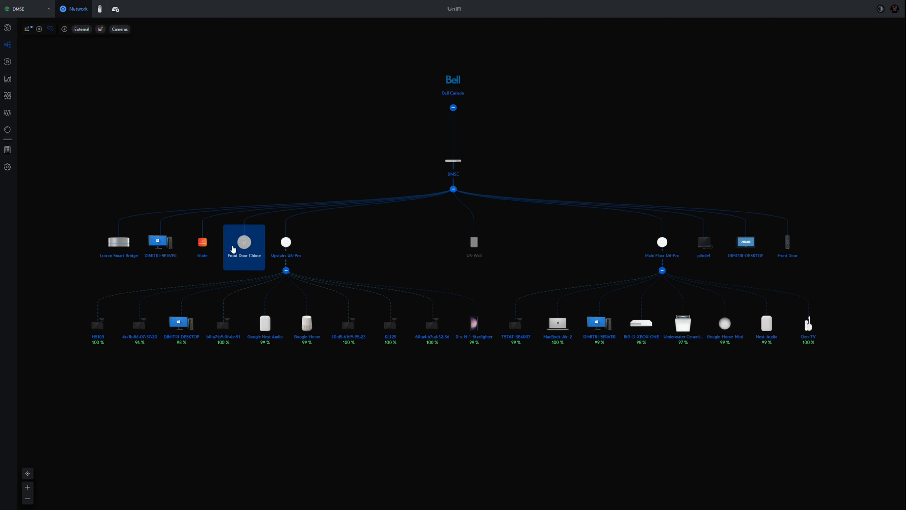
left_click(119, 246)
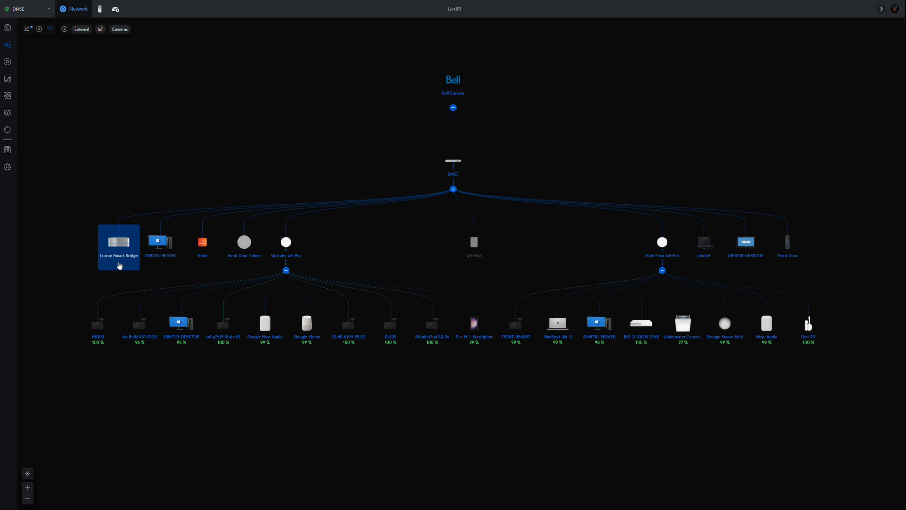
left_click(160, 243)
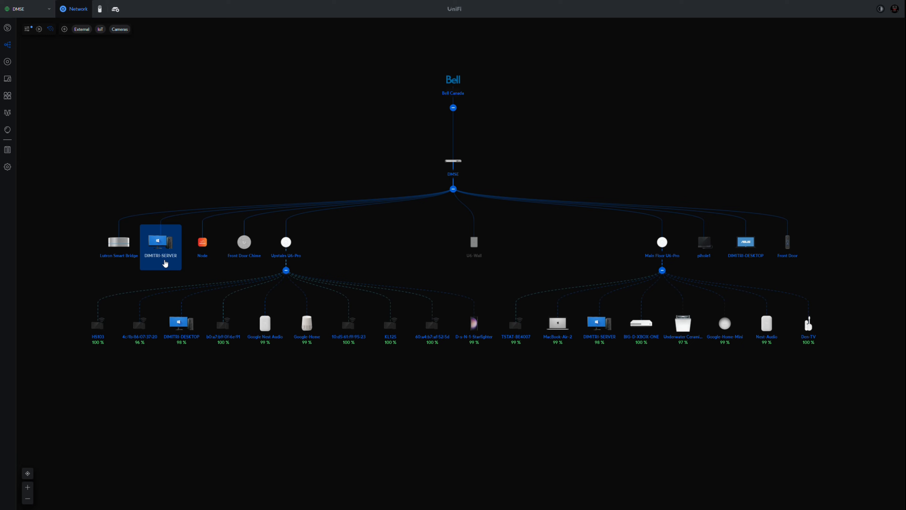
mouse_move(162, 263)
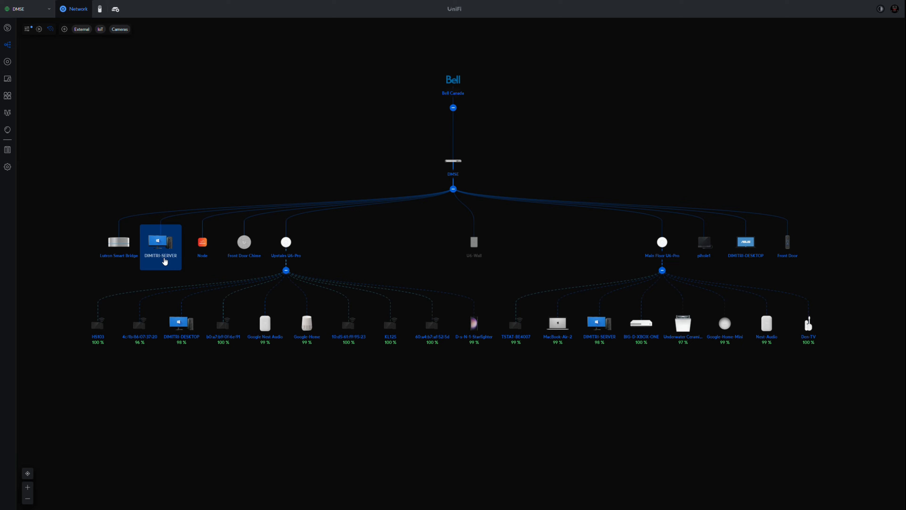
left_click(202, 242)
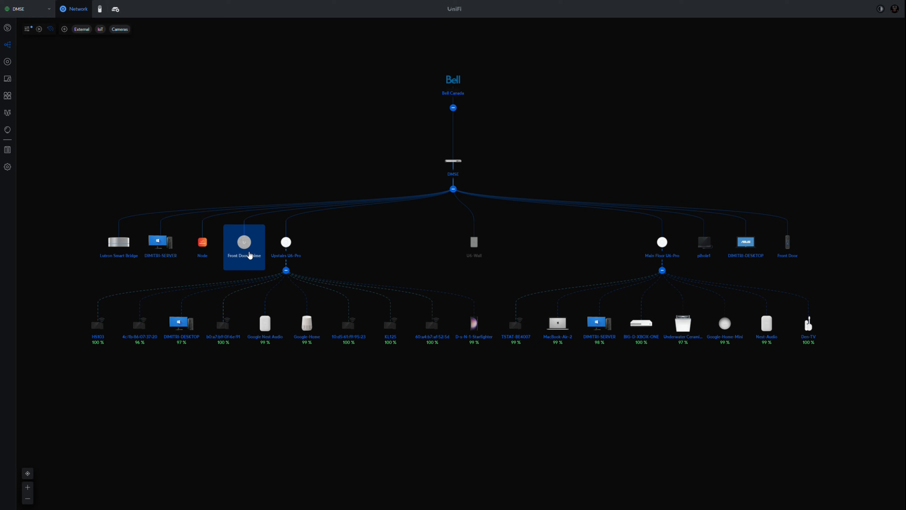
left_click(787, 245)
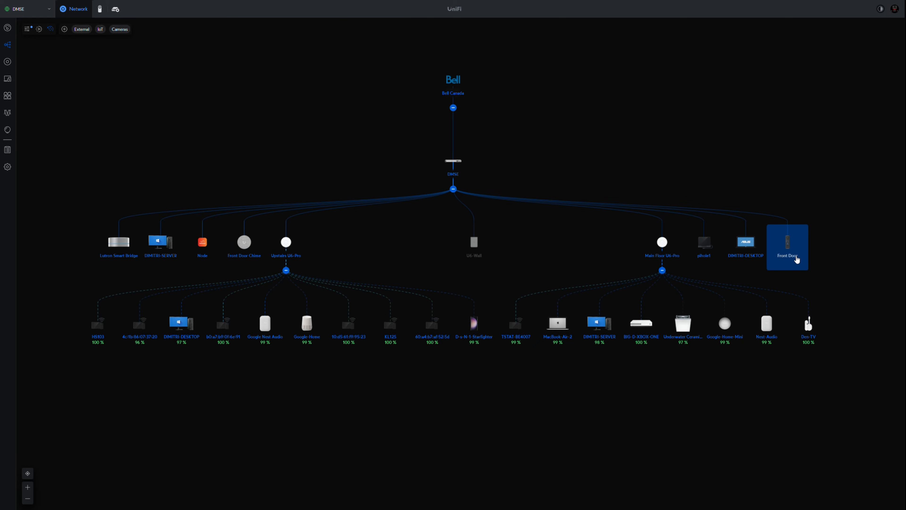
Step: Inspect more devices on the map, then reach the WiFi settings listing the site's SSIDs
left_click(286, 242)
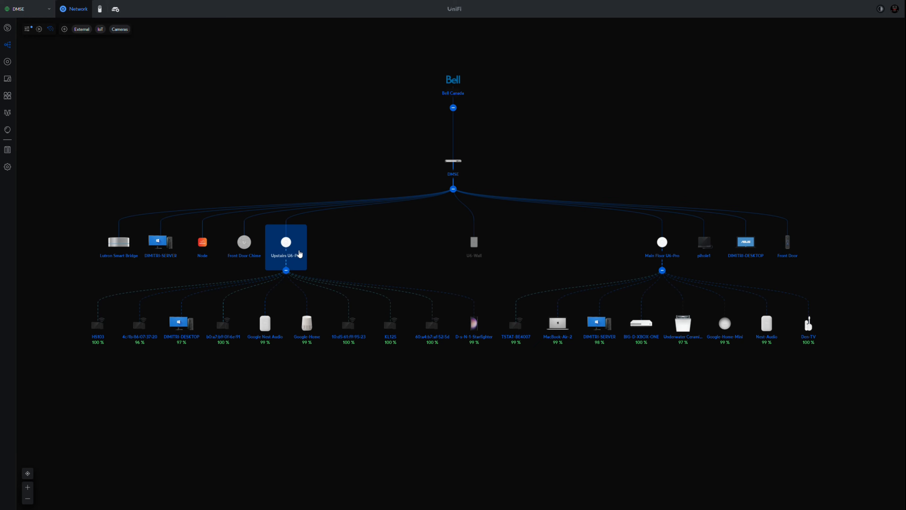
mouse_move(303, 266)
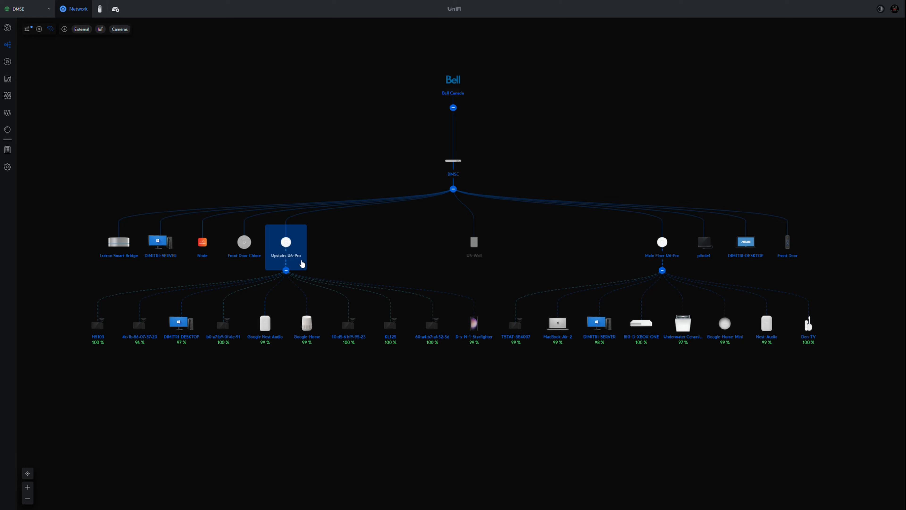
left_click(138, 324)
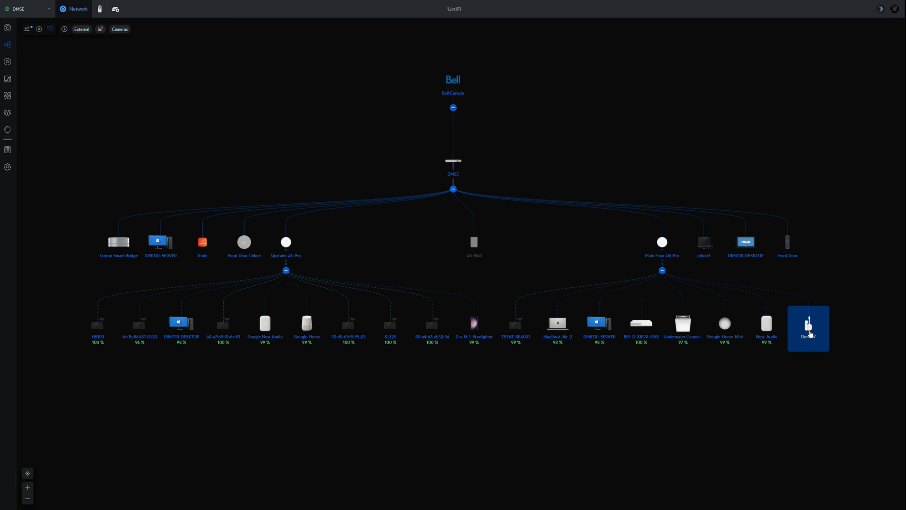
mouse_move(703, 262)
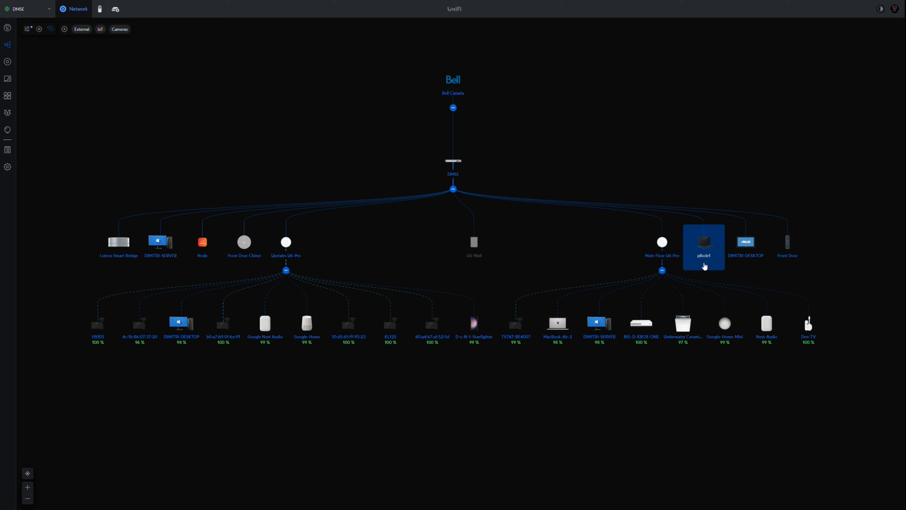
left_click(746, 243)
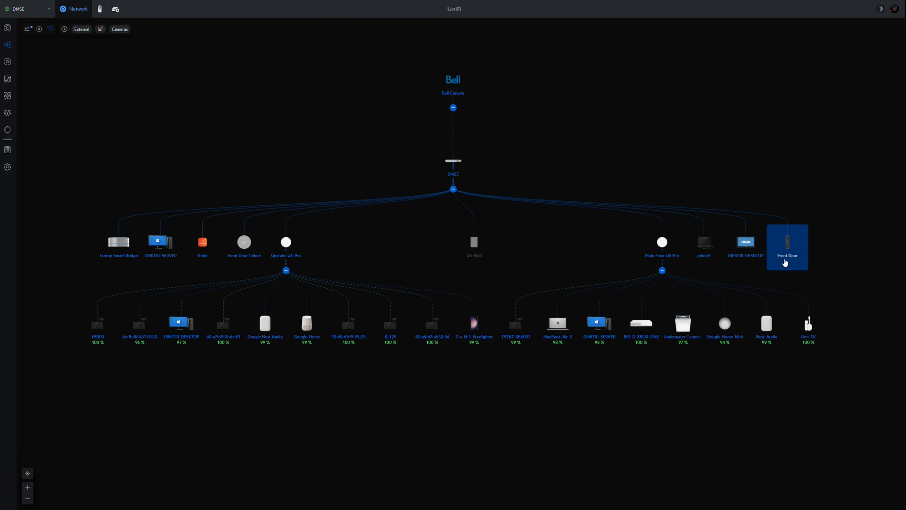
mouse_move(800, 265)
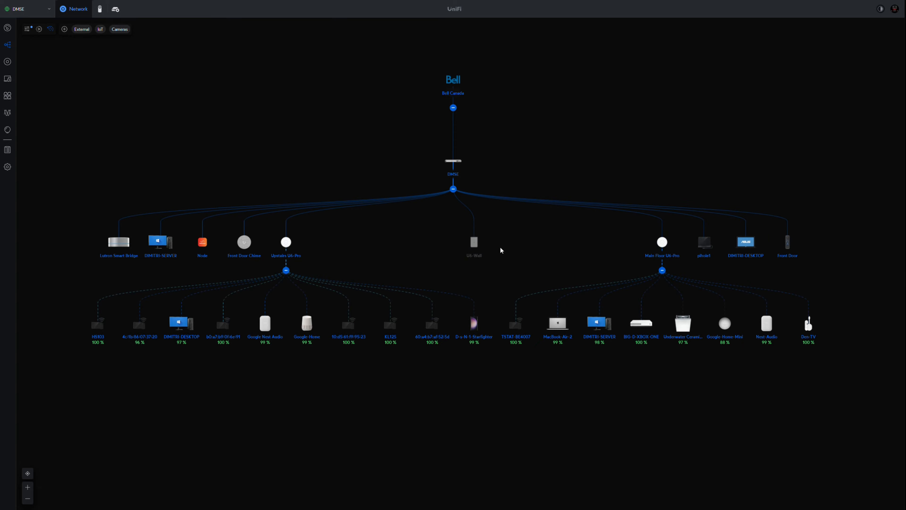
left_click(474, 243)
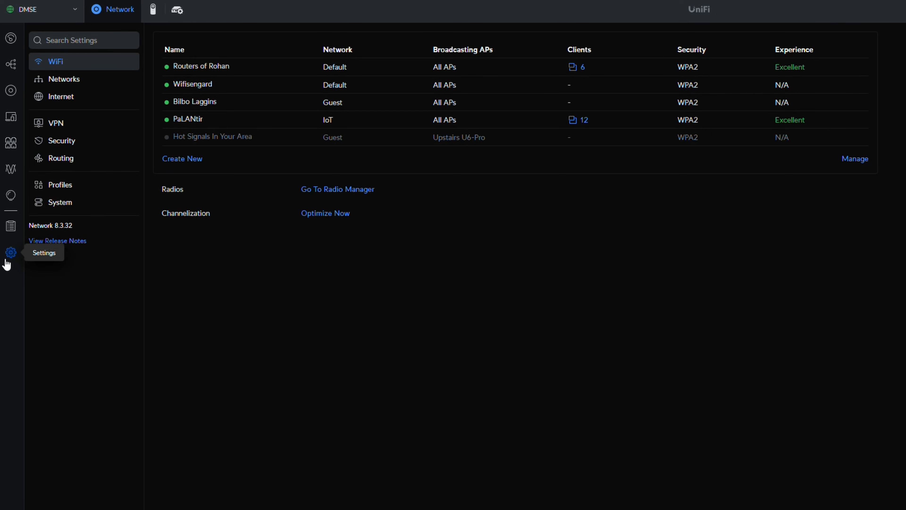
Step: Show the Networks settings with the five VLANs, their IDs and subnets
left_click(63, 79)
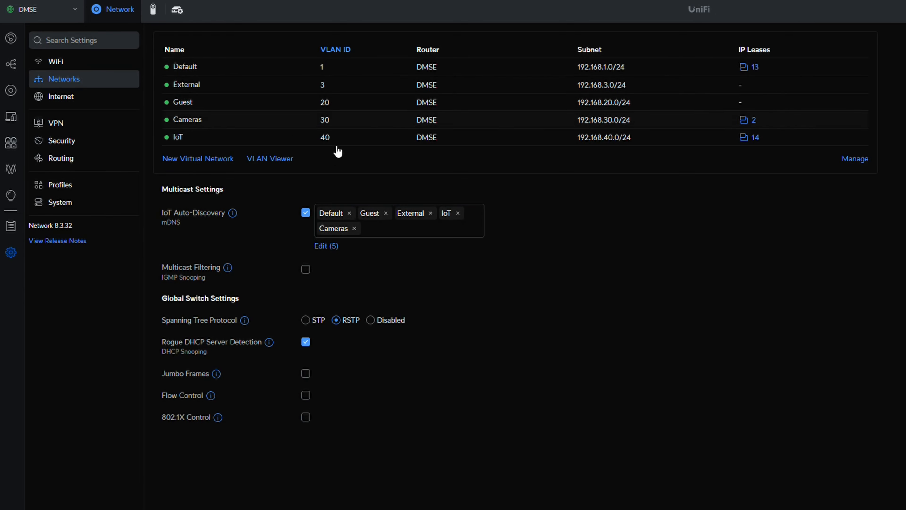
mouse_move(684, 286)
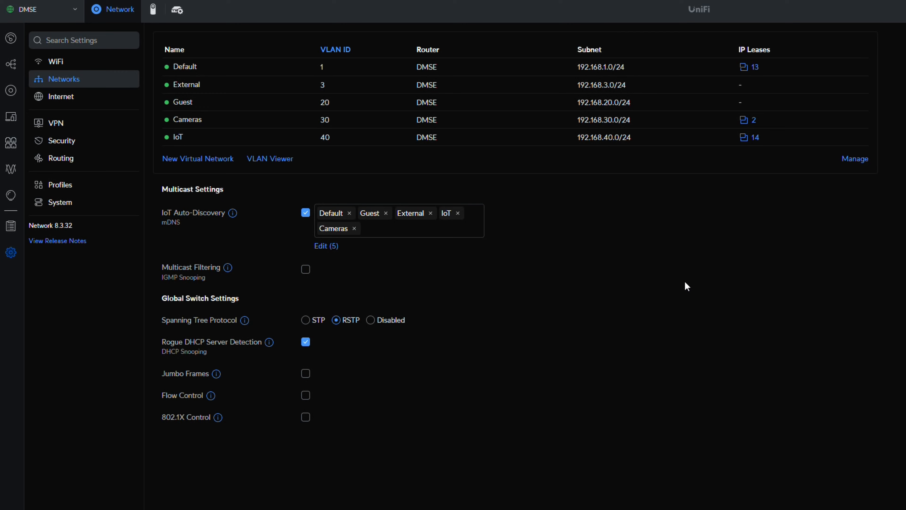
mouse_move(498, 167)
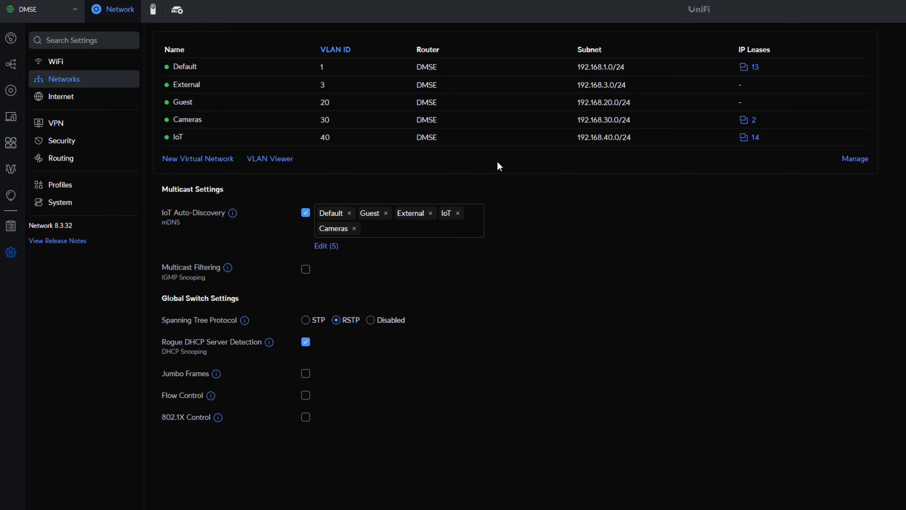
mouse_move(377, 140)
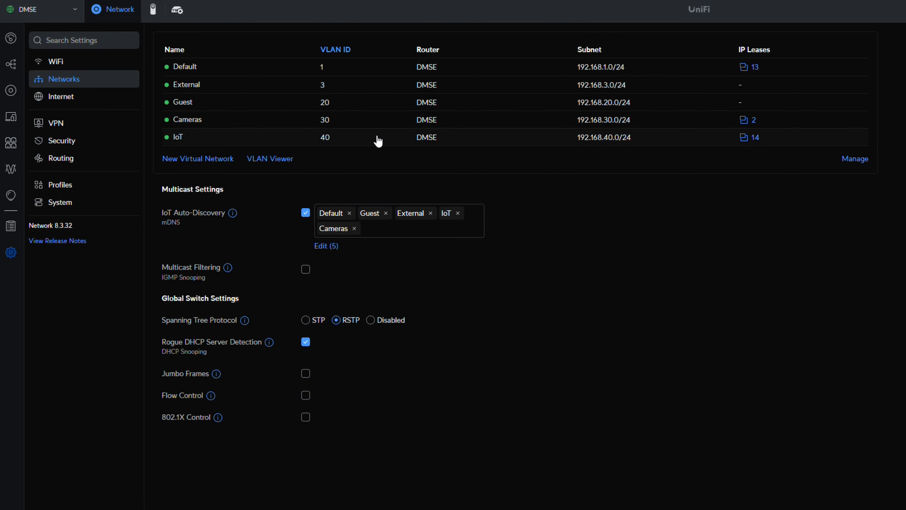
mouse_move(375, 136)
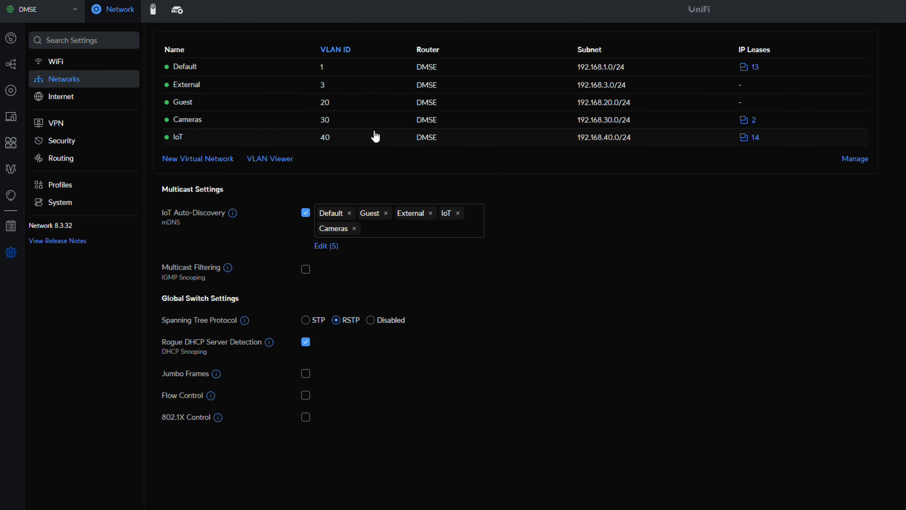
mouse_move(347, 75)
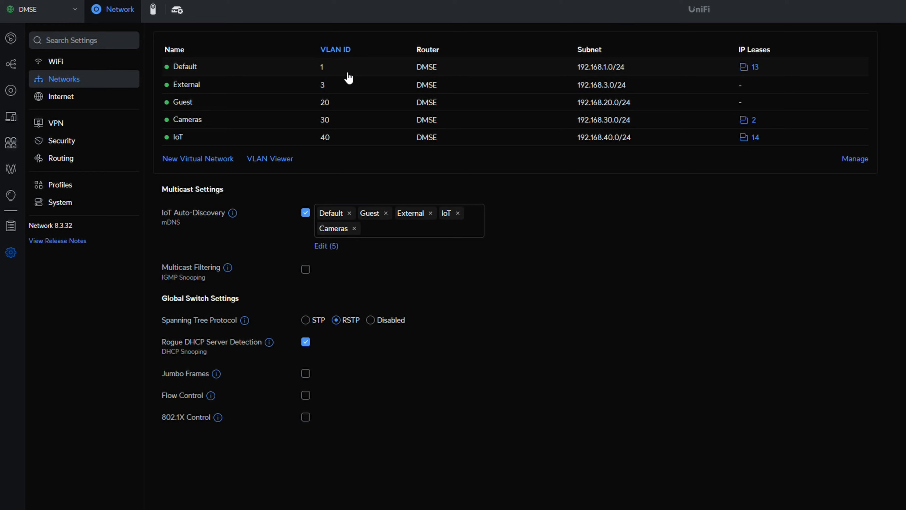
mouse_move(345, 82)
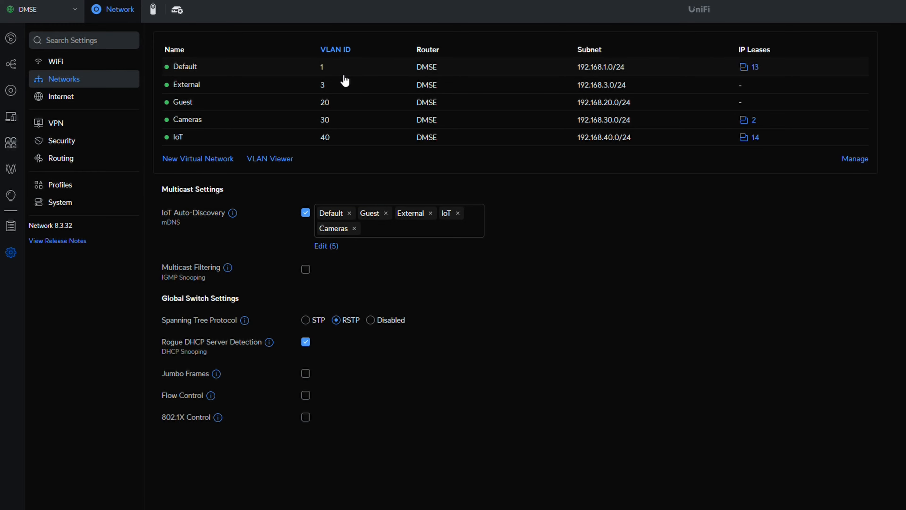
mouse_move(276, 70)
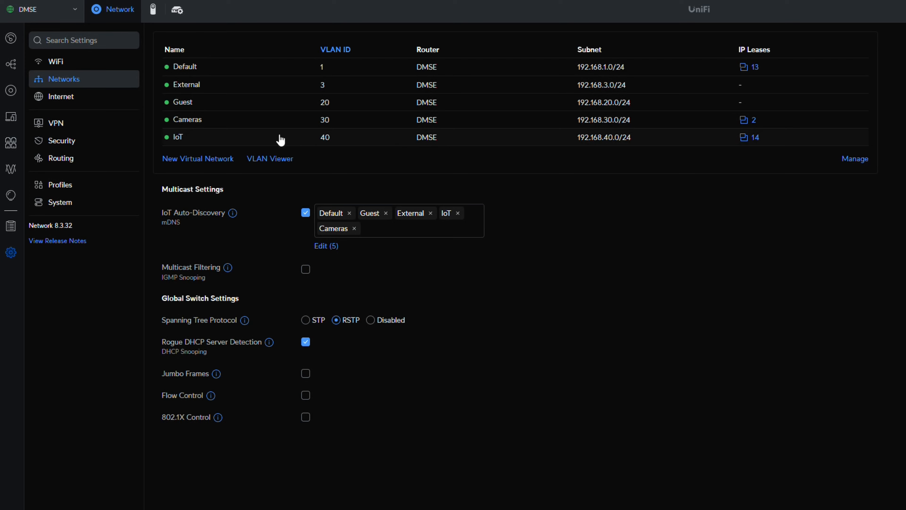
mouse_move(286, 135)
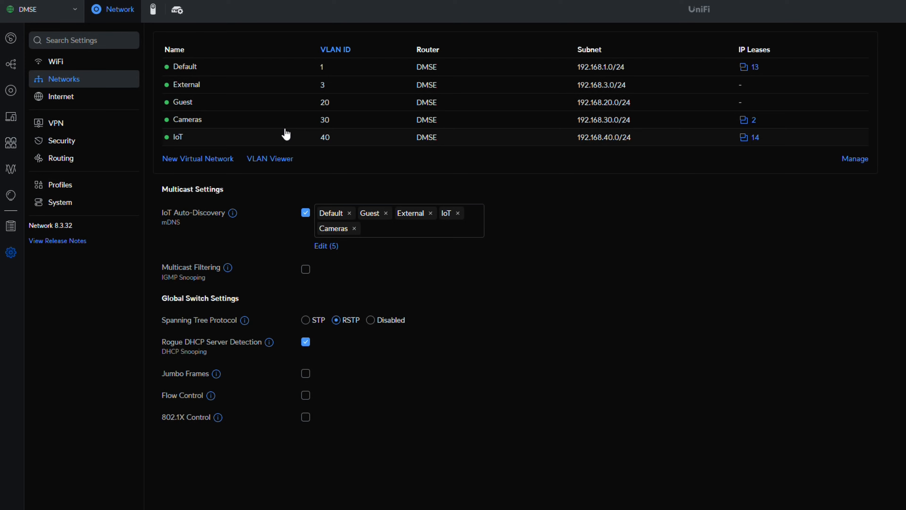
mouse_move(280, 149)
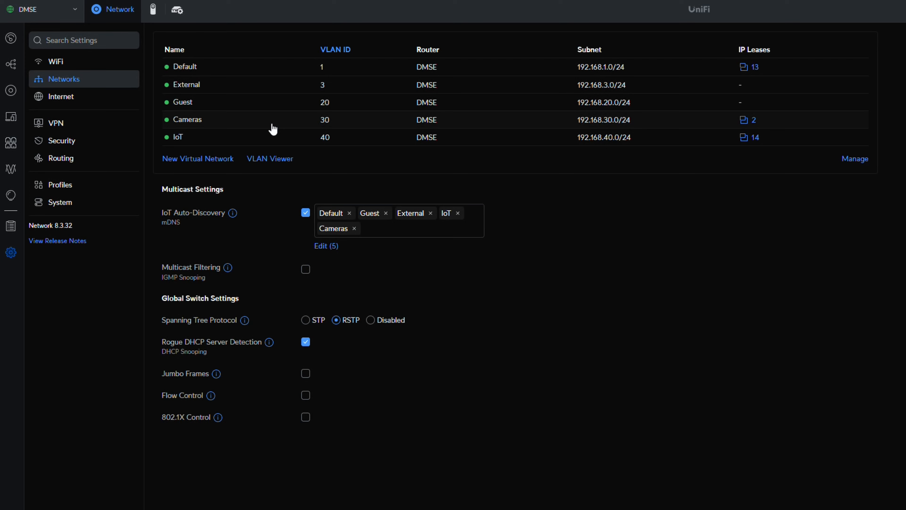
mouse_move(267, 88)
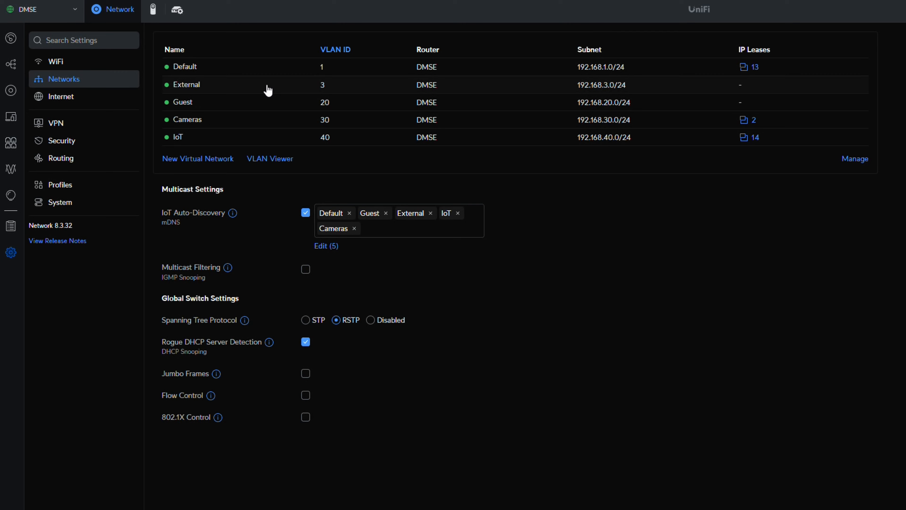
mouse_move(264, 68)
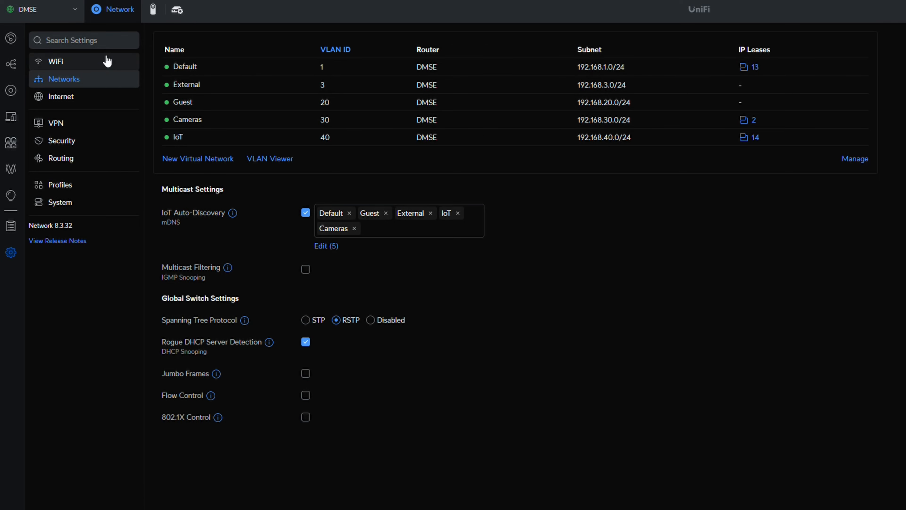
Step: Revisit the WiFi network list, then show Security settings with the Plex port-forward to 192.168.1.100:35678
left_click(57, 61)
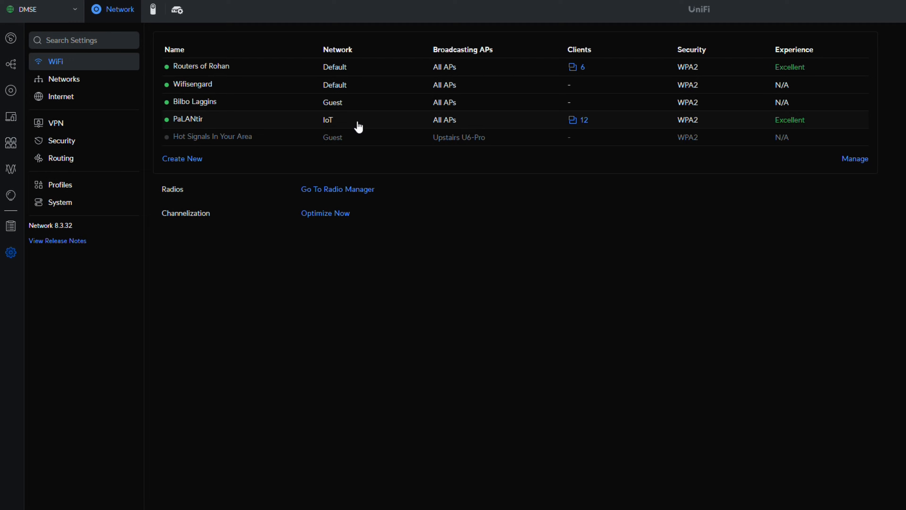
mouse_move(303, 68)
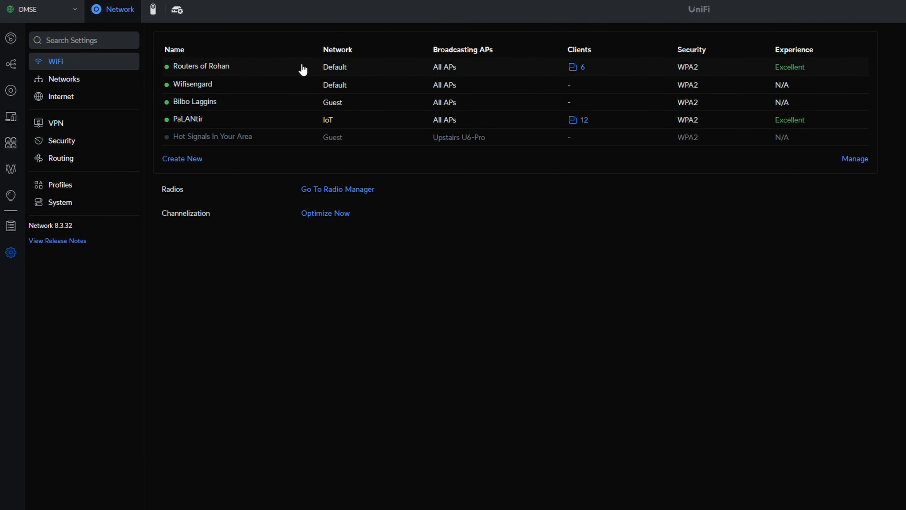
mouse_move(389, 88)
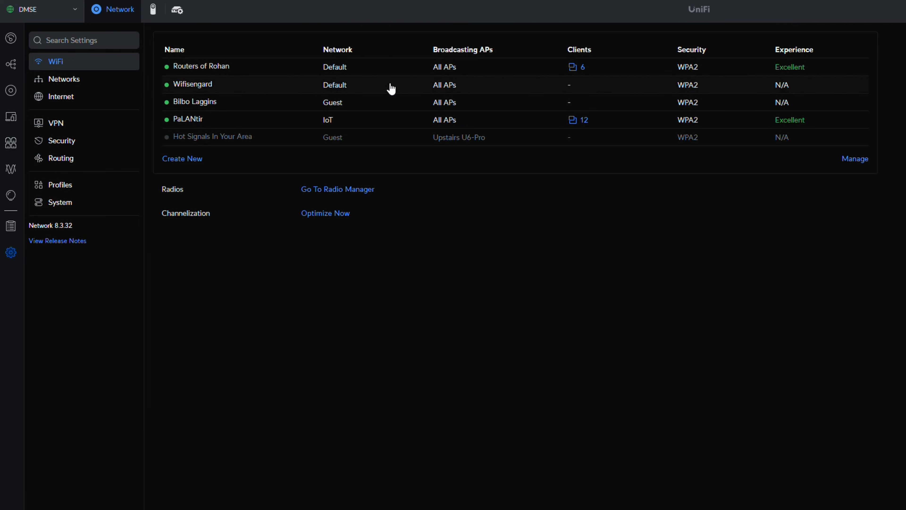
mouse_move(376, 70)
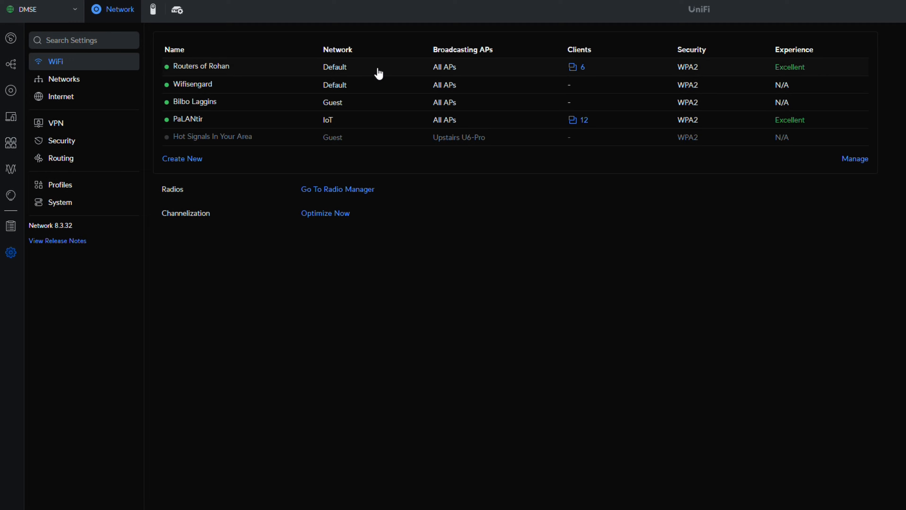
mouse_move(253, 89)
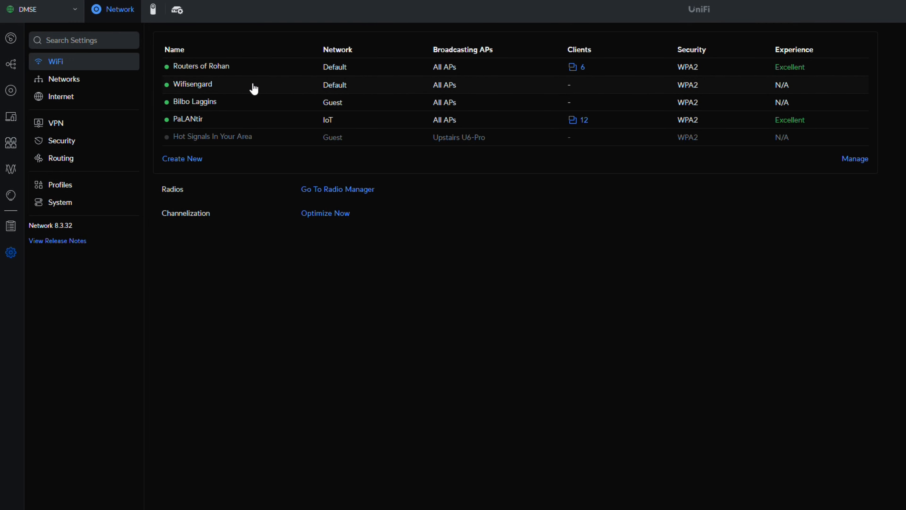
mouse_move(250, 95)
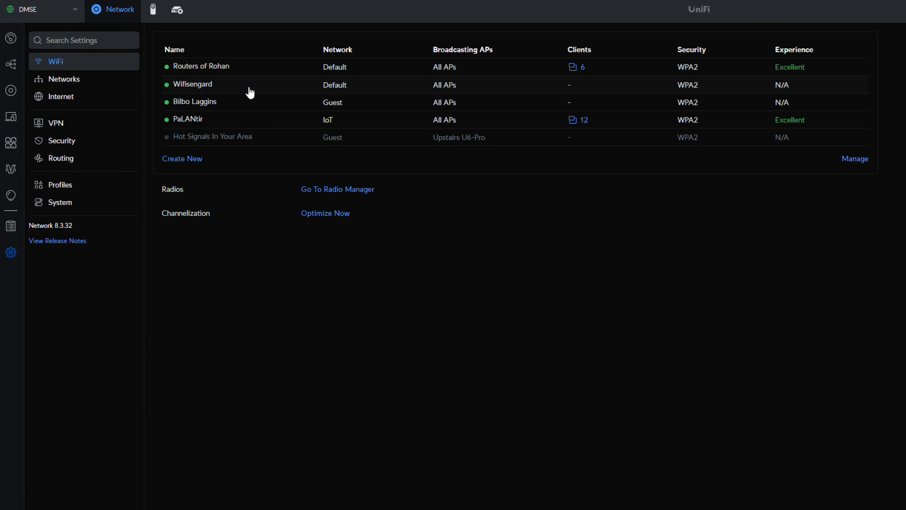
mouse_move(249, 92)
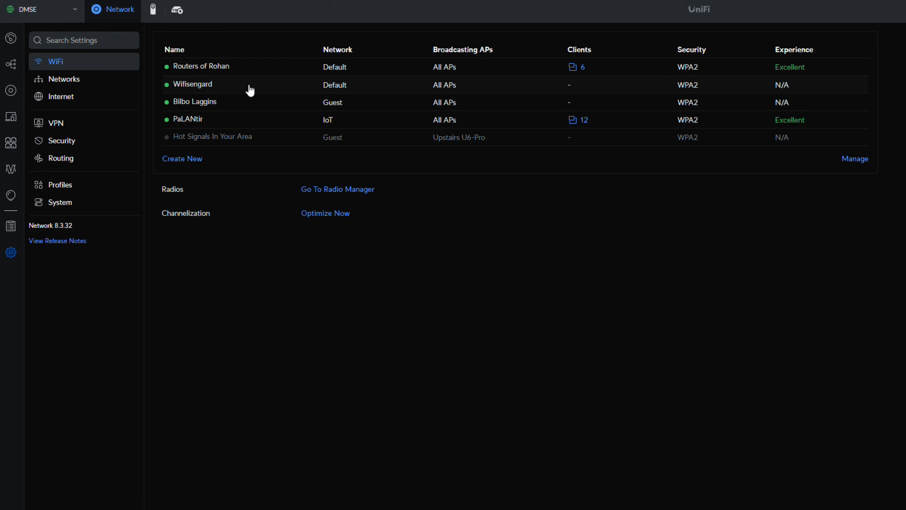
mouse_move(234, 94)
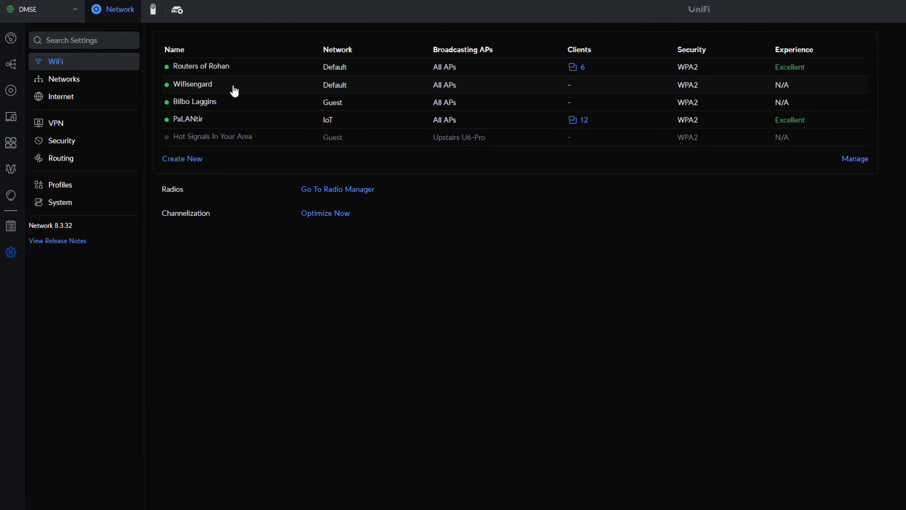
mouse_move(239, 114)
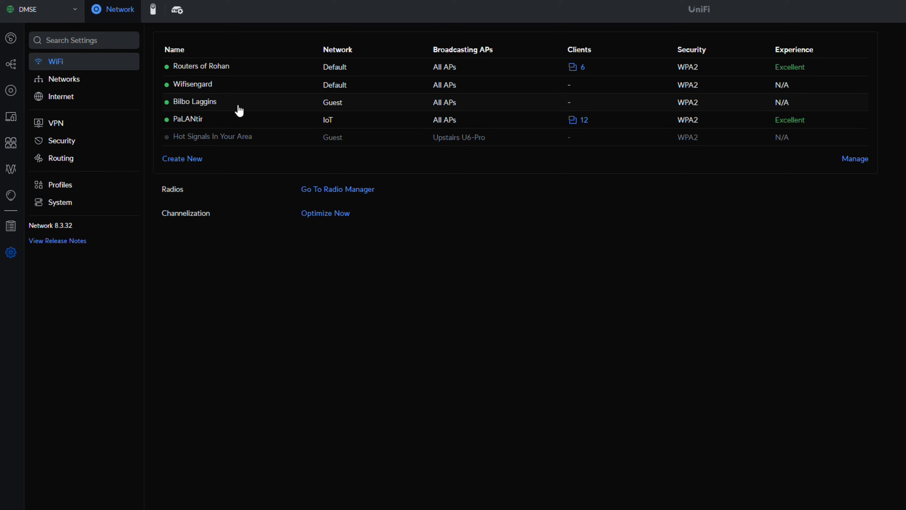
mouse_move(333, 110)
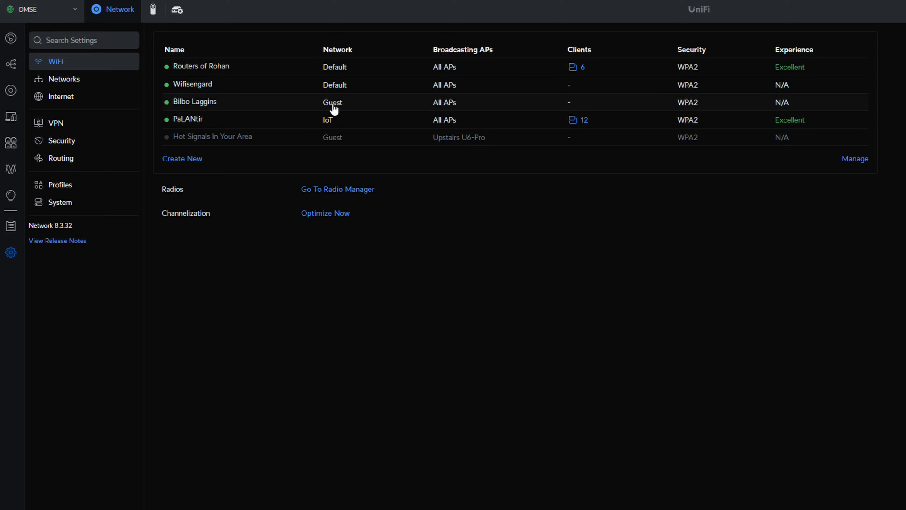
mouse_move(267, 126)
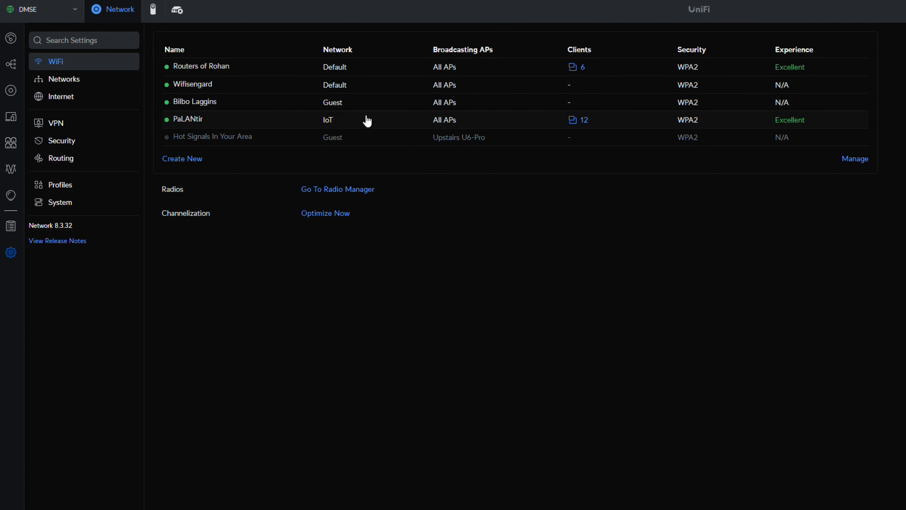
mouse_move(372, 133)
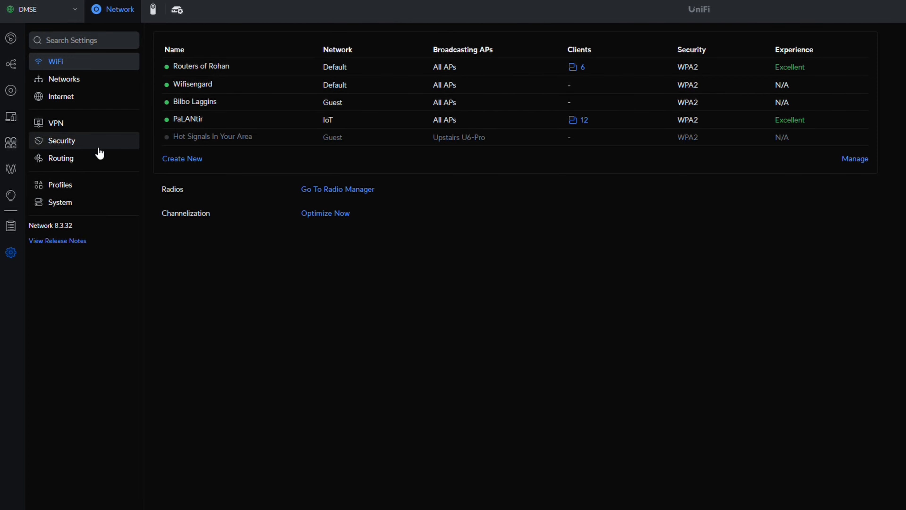
mouse_move(70, 149)
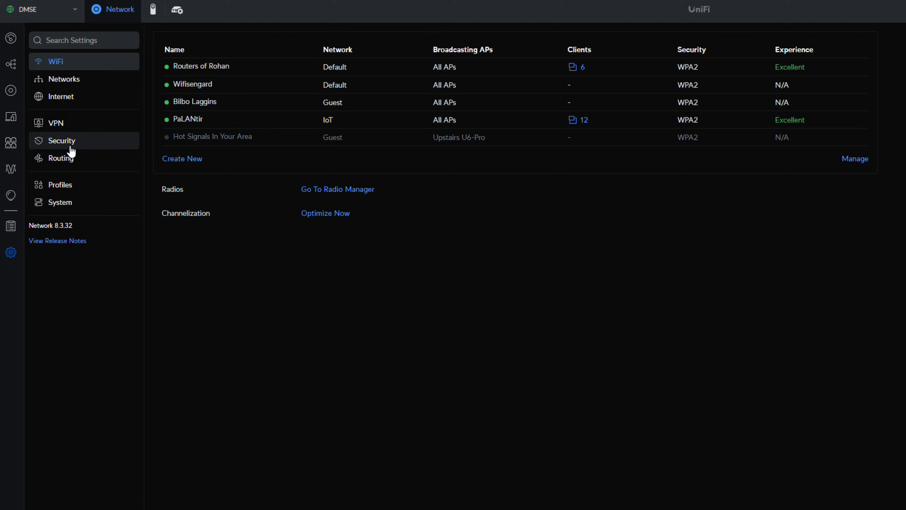
left_click(62, 141)
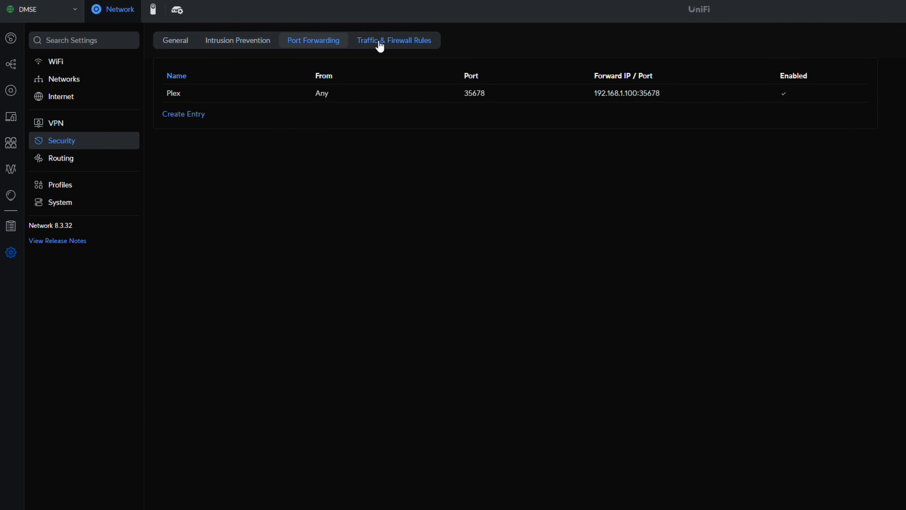
Step: Show the Traffic & Firewall Rules list with IoT allow rules and inter-VLAN blocks
left_click(380, 41)
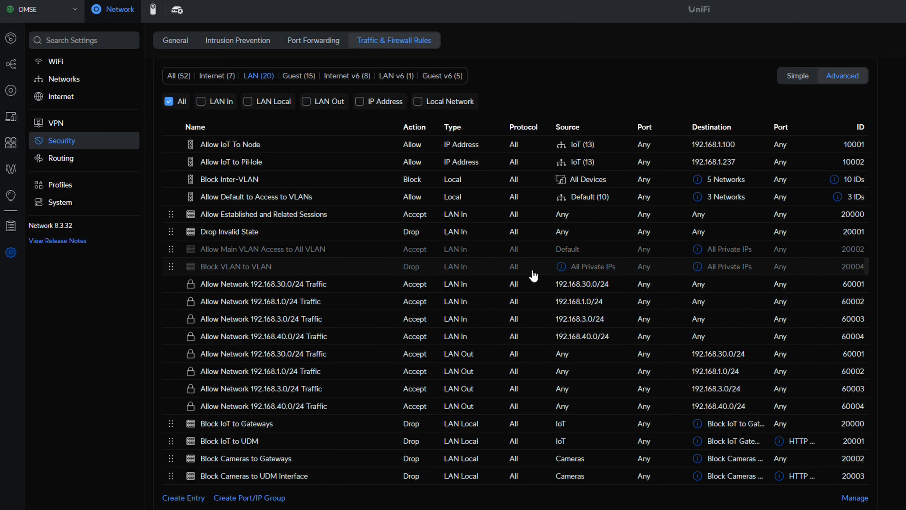
mouse_move(34, 156)
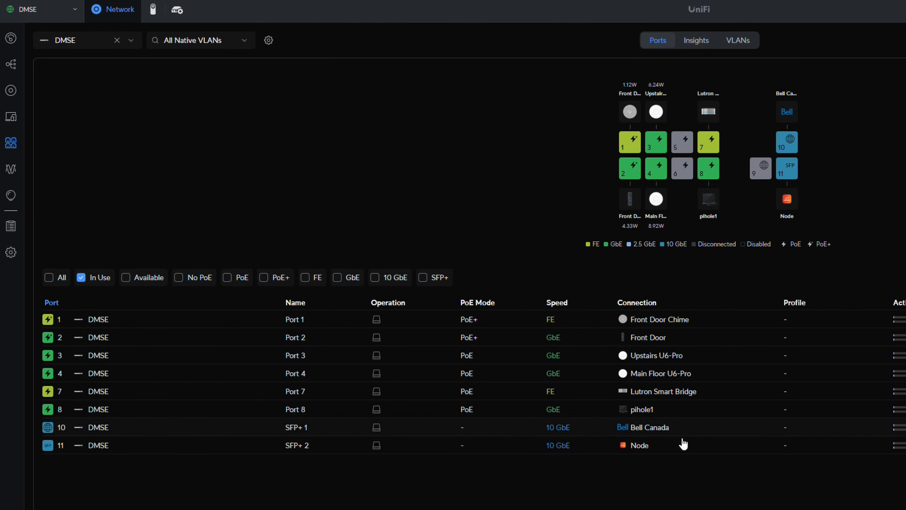
mouse_move(700, 204)
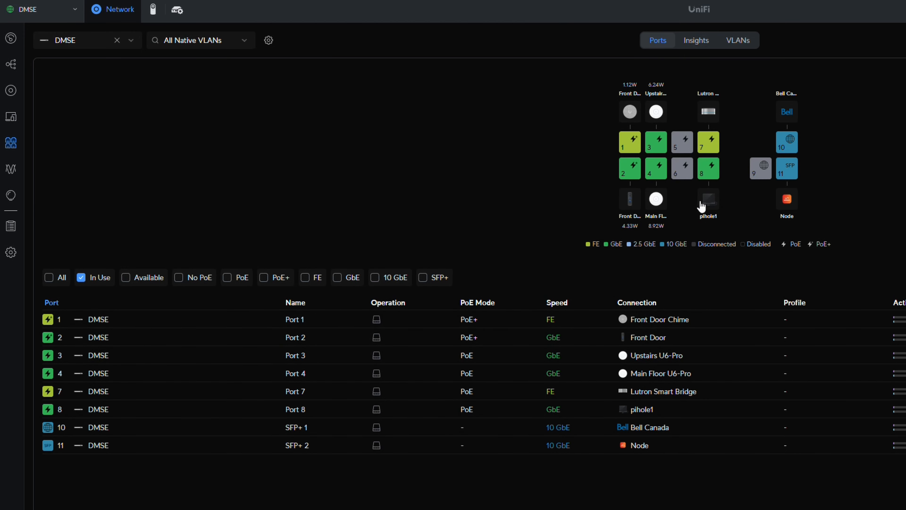
mouse_move(697, 204)
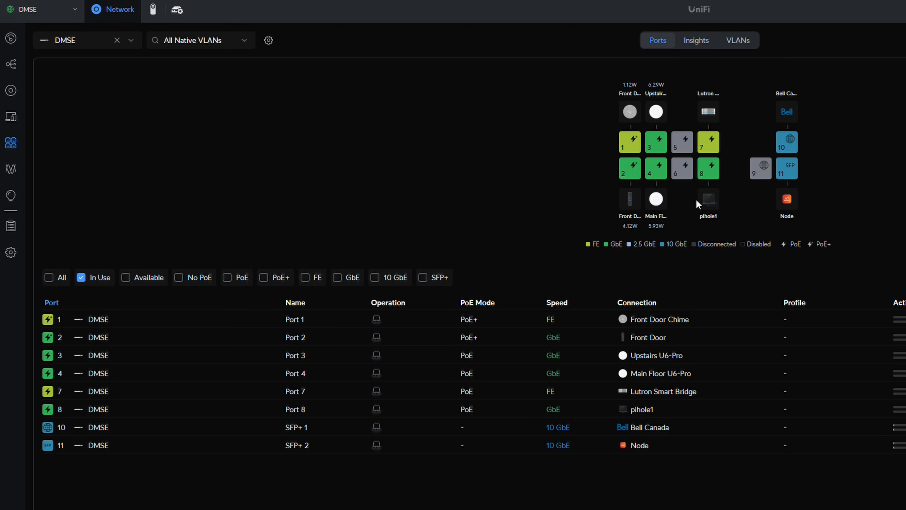
mouse_move(705, 229)
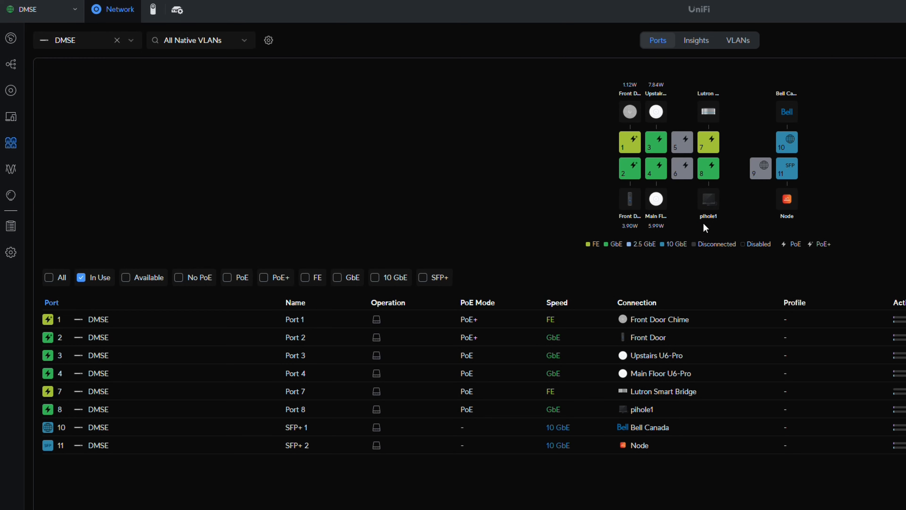
mouse_move(619, 476)
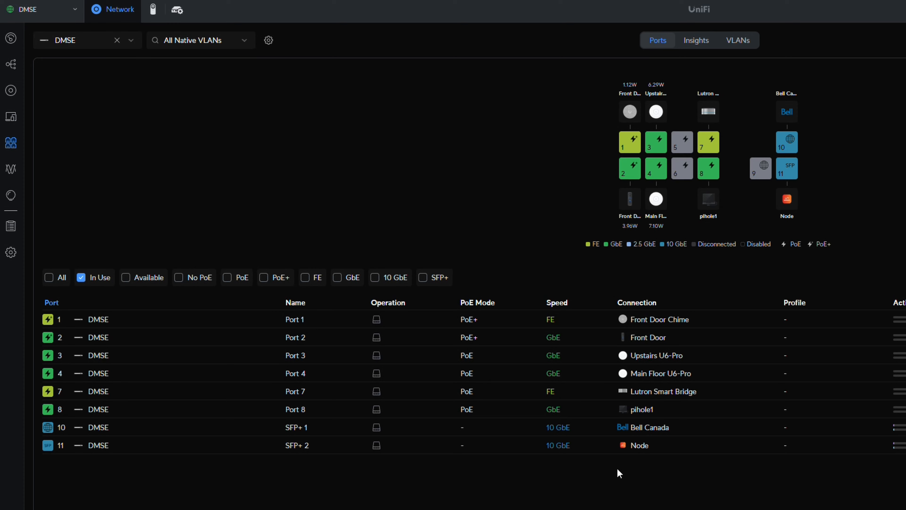
mouse_move(674, 460)
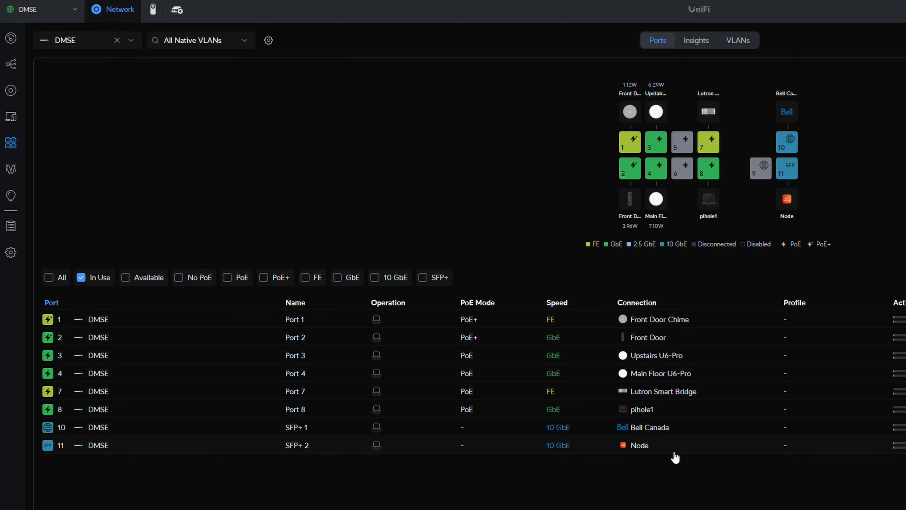
mouse_move(718, 414)
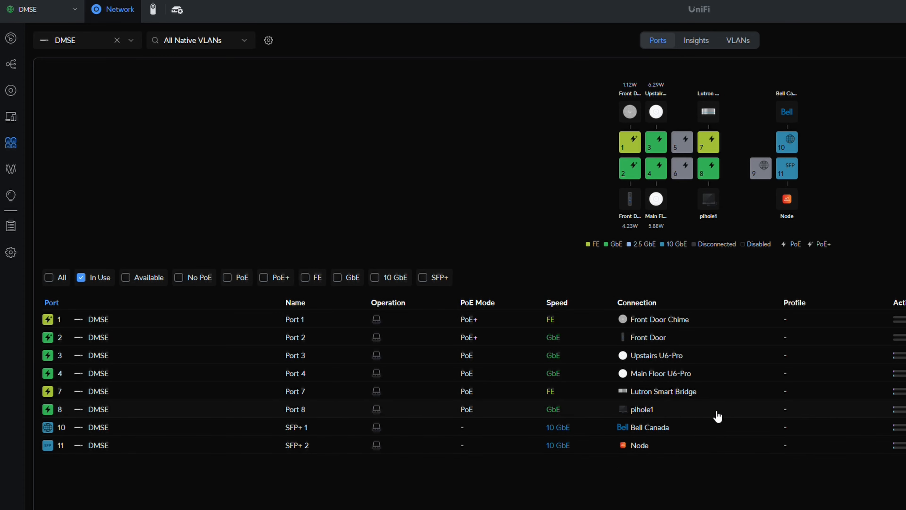
mouse_move(722, 196)
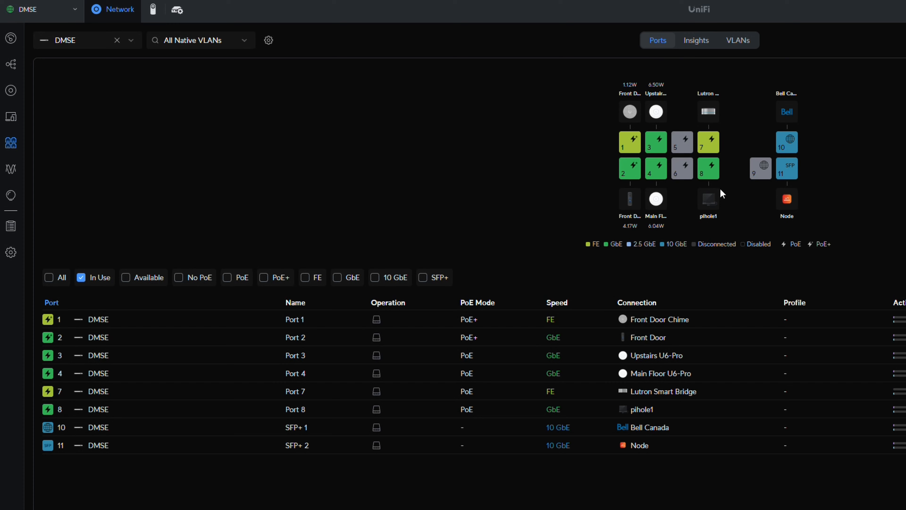
mouse_move(713, 177)
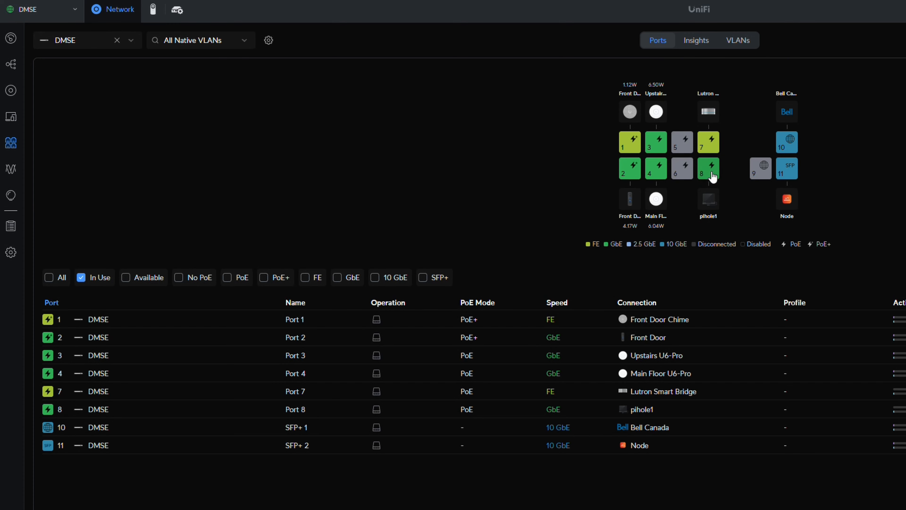
mouse_move(793, 173)
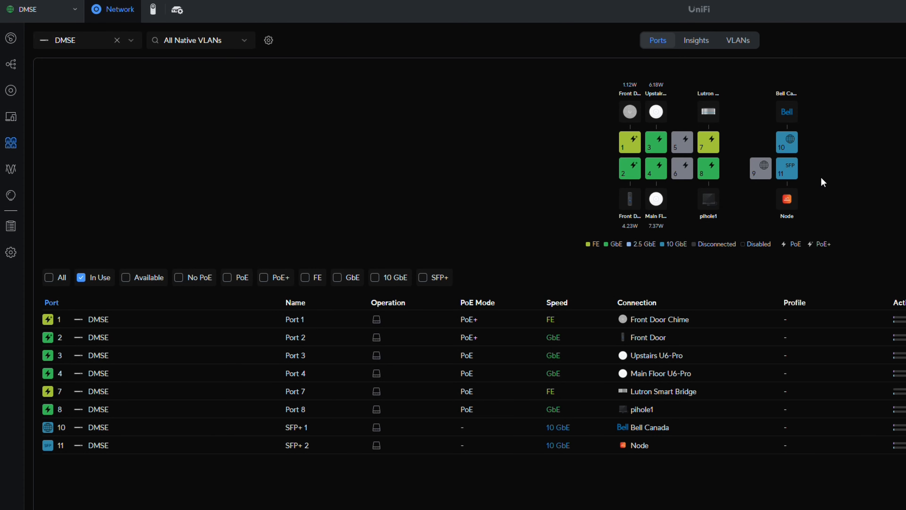
mouse_move(825, 202)
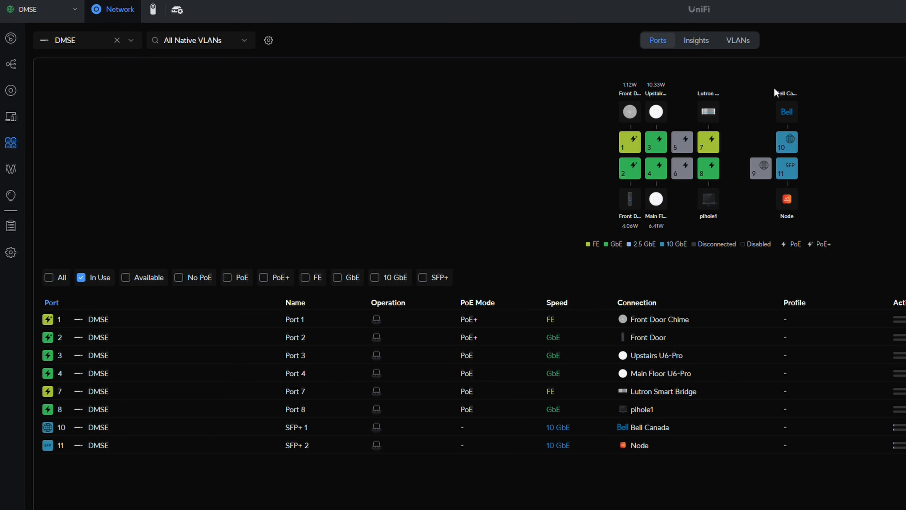
mouse_move(775, 97)
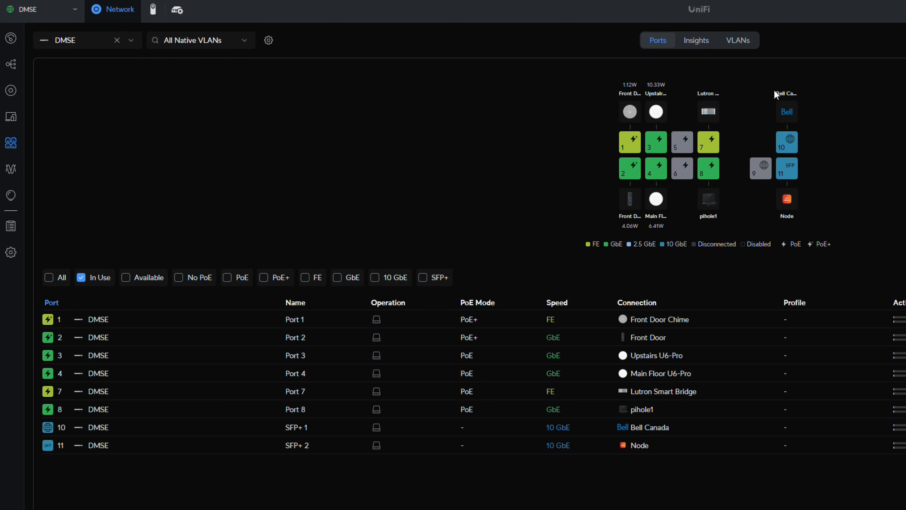
mouse_move(59, 217)
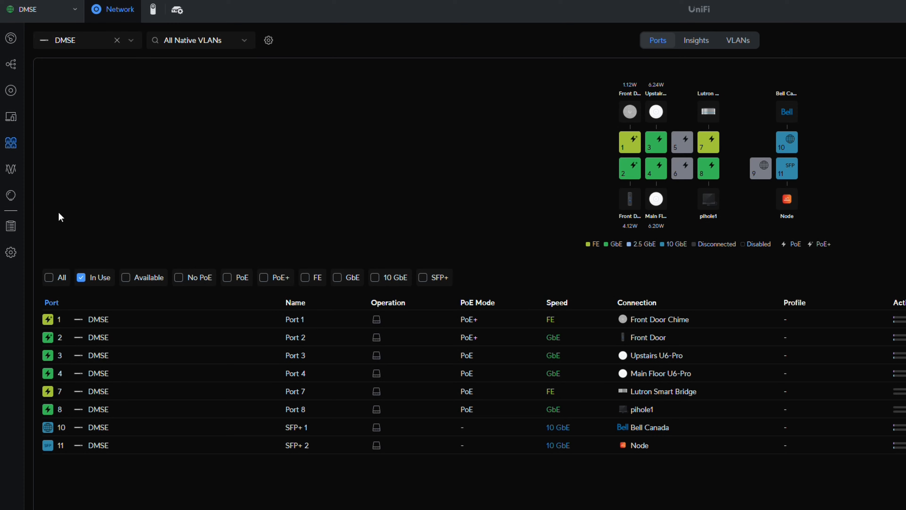
mouse_move(261, 202)
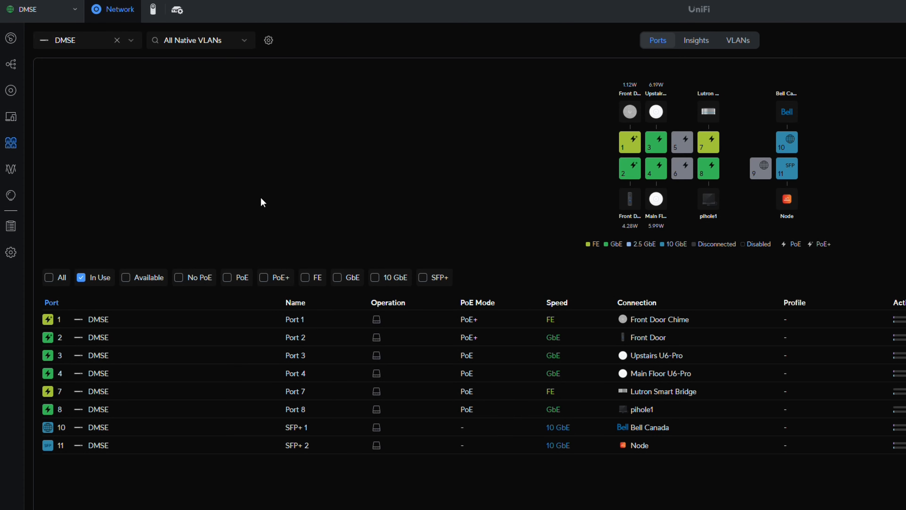
mouse_move(152, 9)
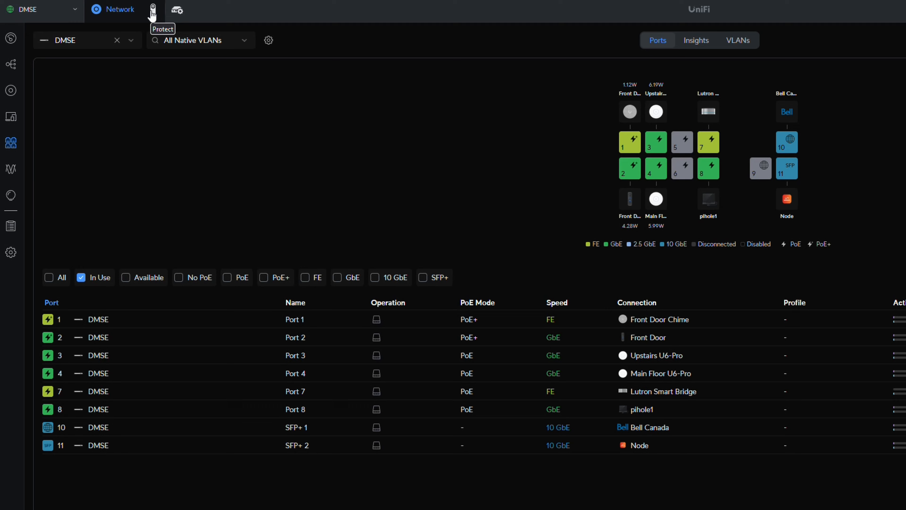
mouse_move(11, 40)
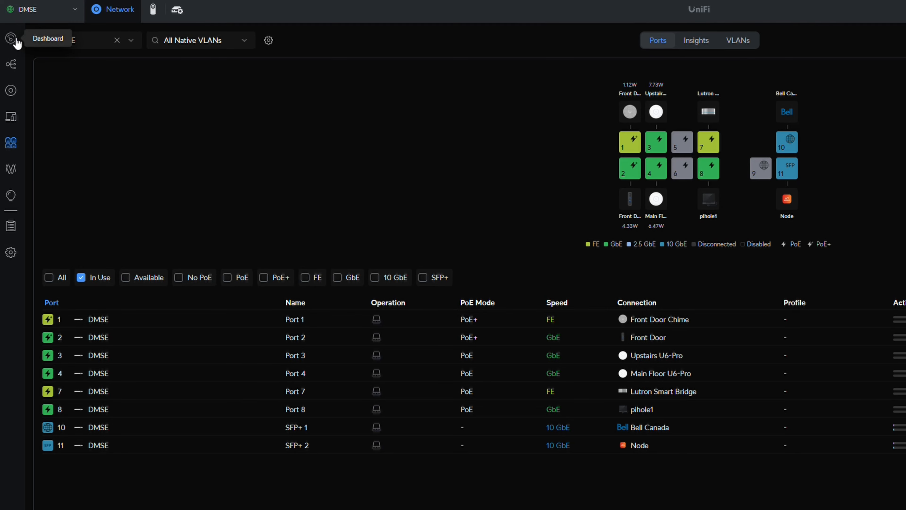
Step: Return to the DMSE network dashboard overview after reviewing the in-use switch ports
left_click(11, 39)
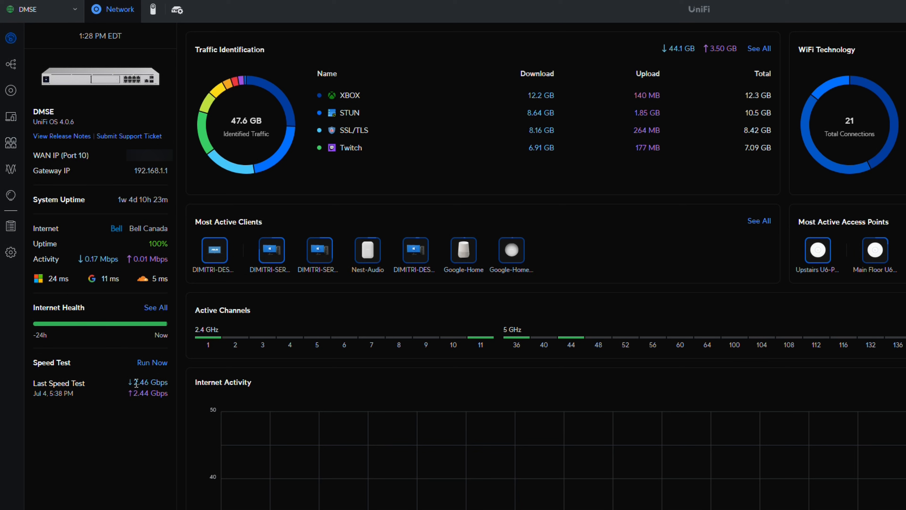
mouse_move(139, 417)
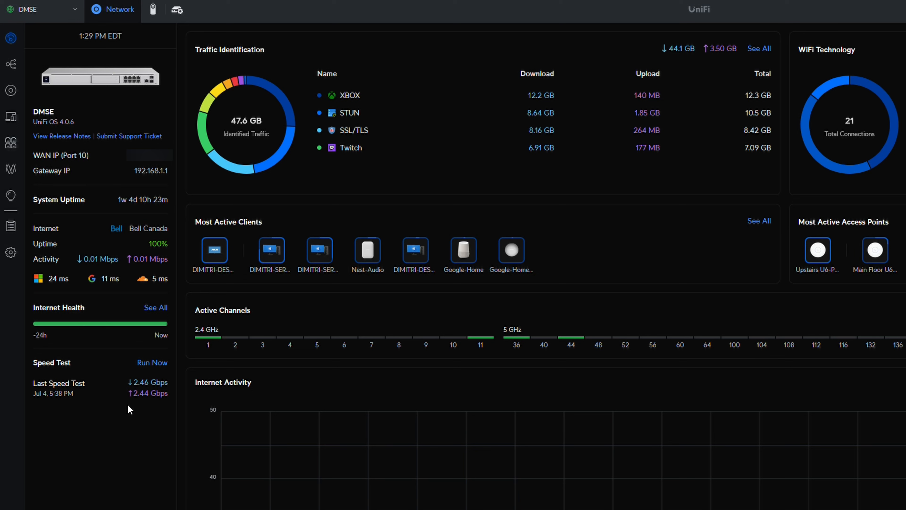
mouse_move(134, 410)
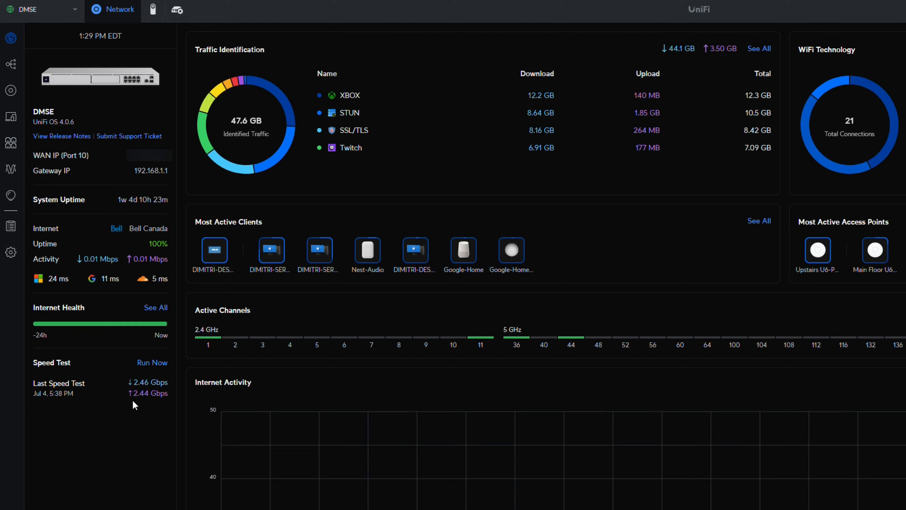